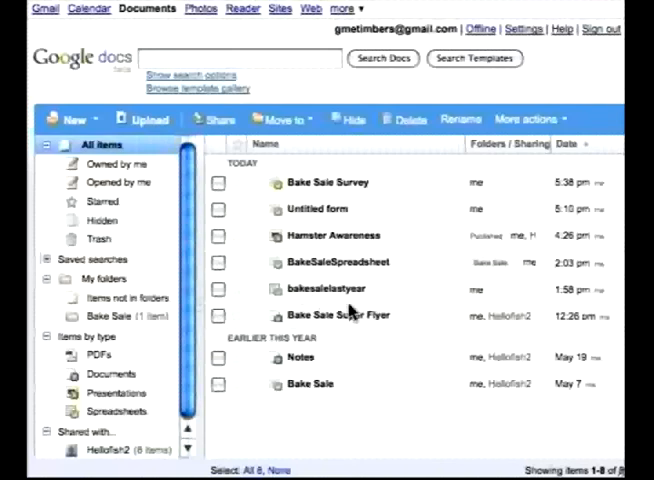
mouse_move(442, 336)
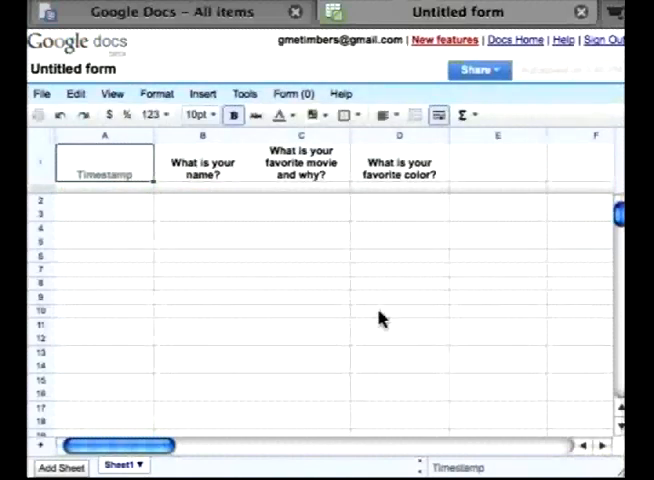
Bring up the spreadsheet's Form menu to edit the attached form.
left_click(292, 92)
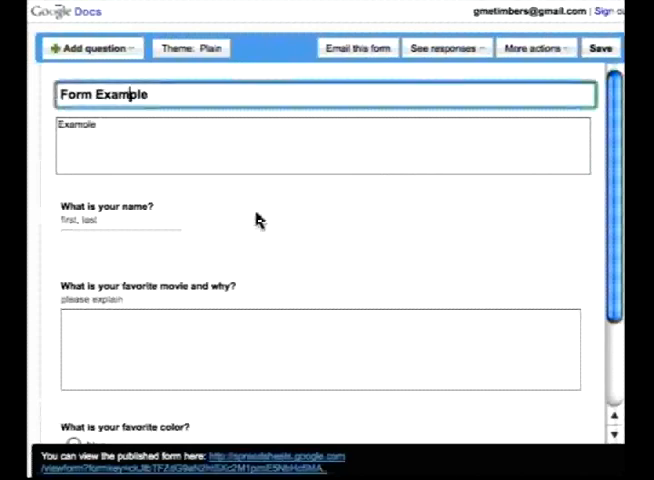
left_click(324, 144)
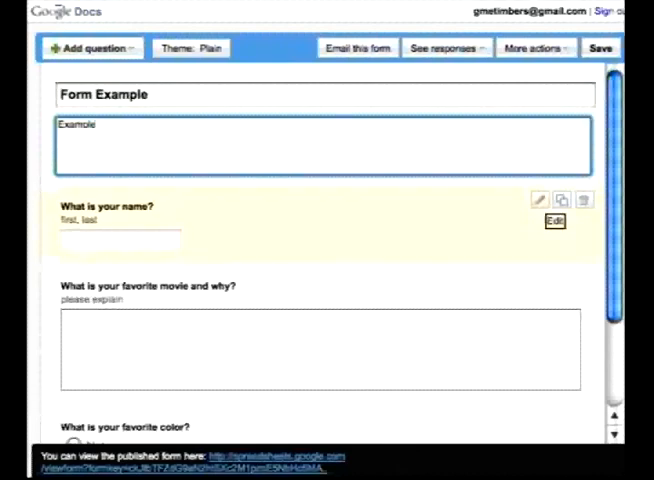
left_click(556, 220)
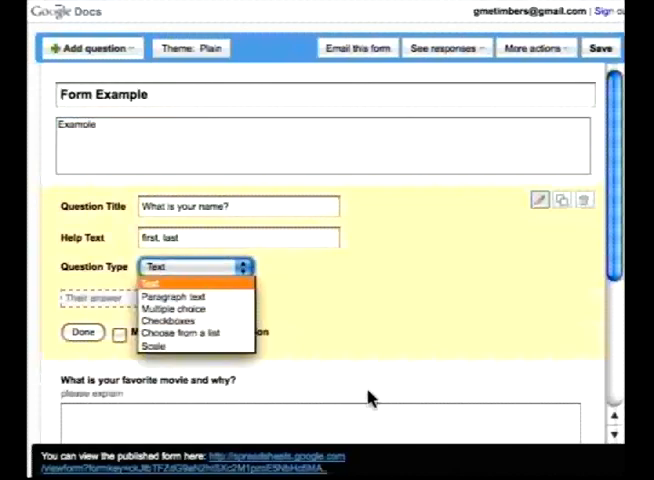
mouse_move(366, 408)
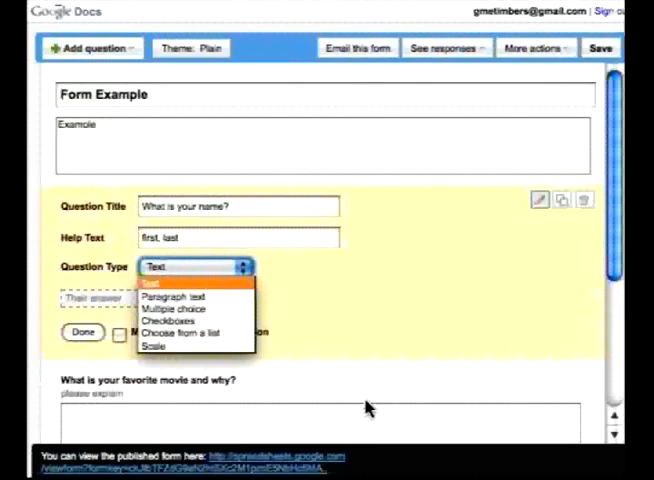
left_click(176, 296)
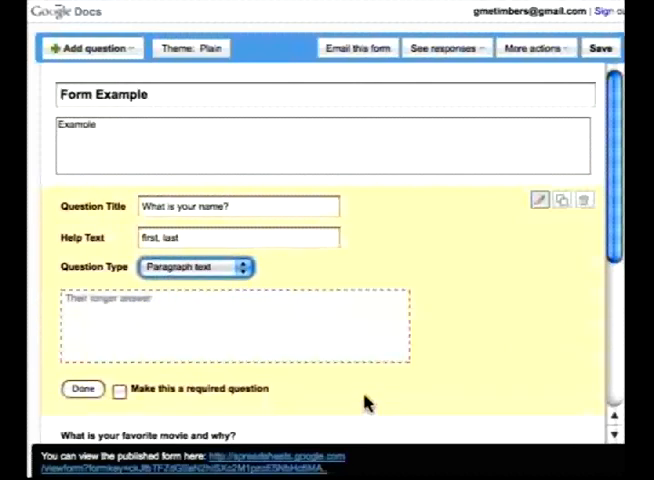
left_click(194, 268)
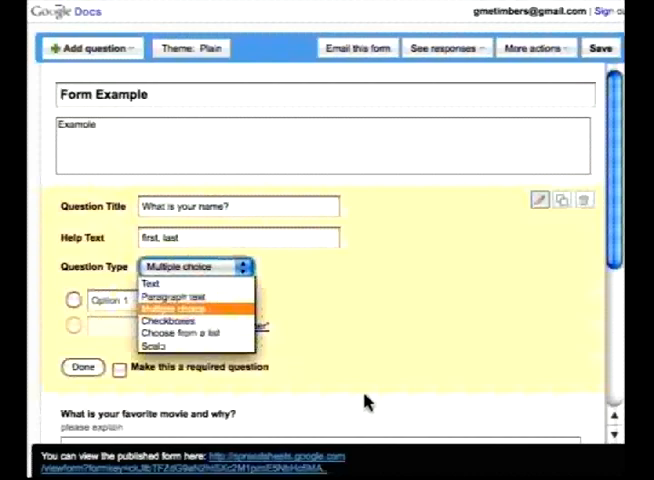
left_click(172, 320)
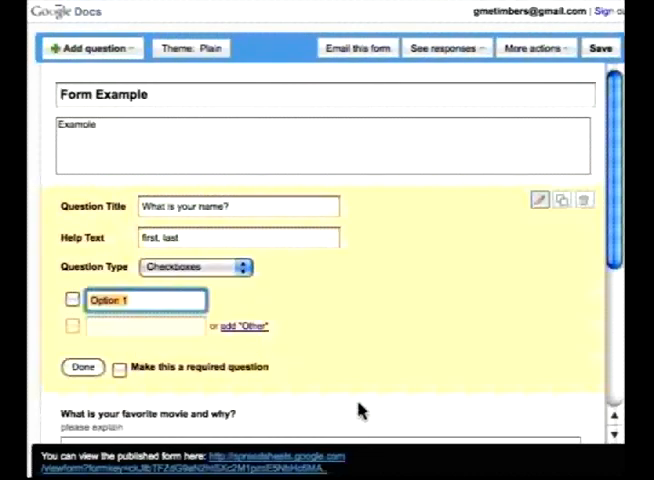
left_click(196, 268)
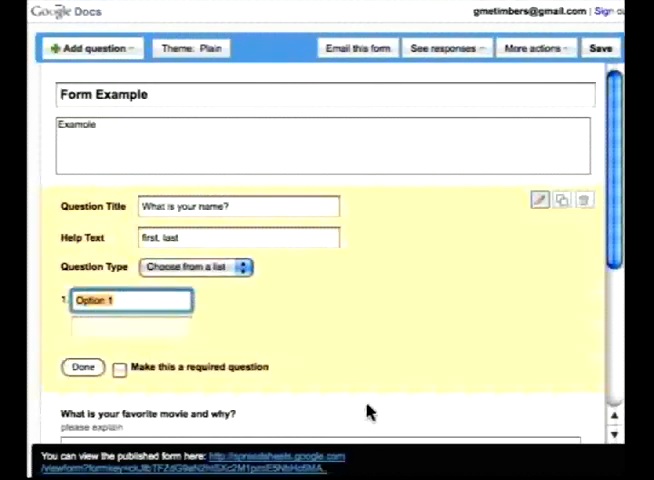
left_click(196, 268)
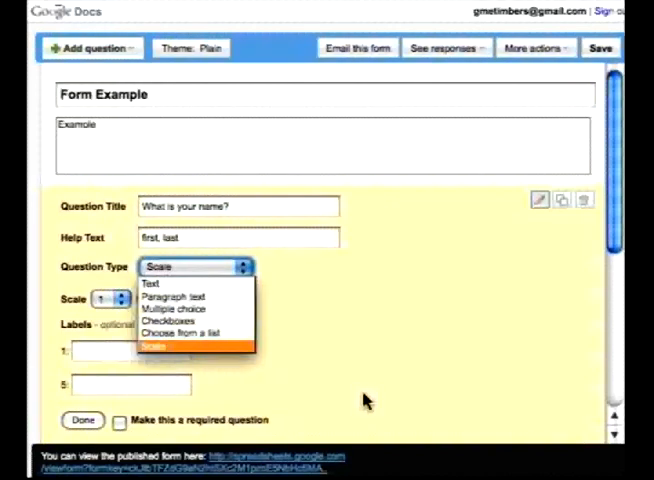
left_click(156, 282)
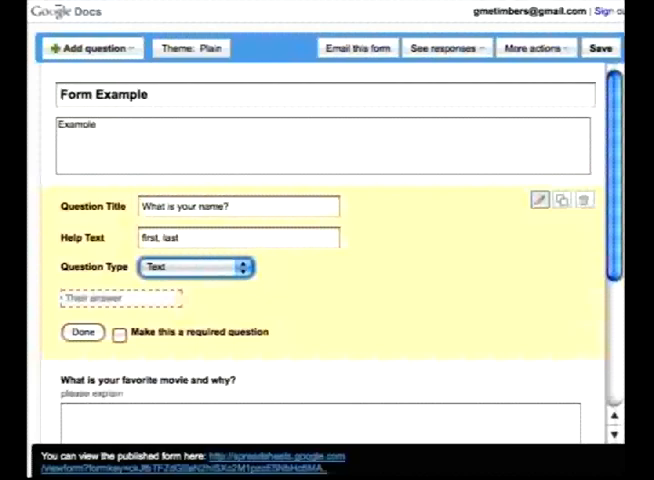
left_click(80, 332)
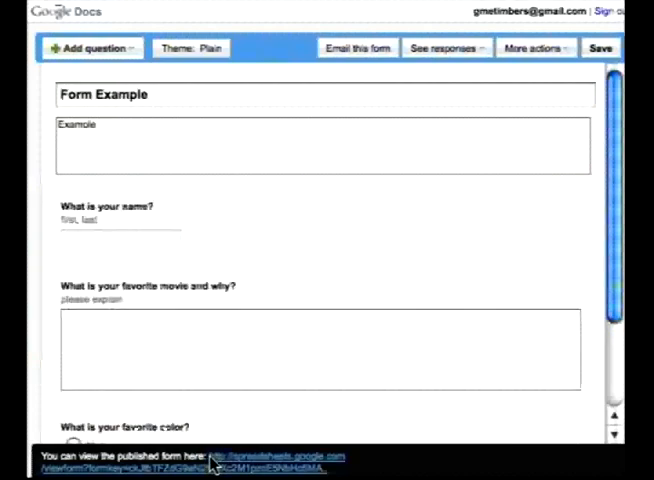
Add a choose-from-a-list question titled 'What is your form of transportation?'.
scroll("down", 3)
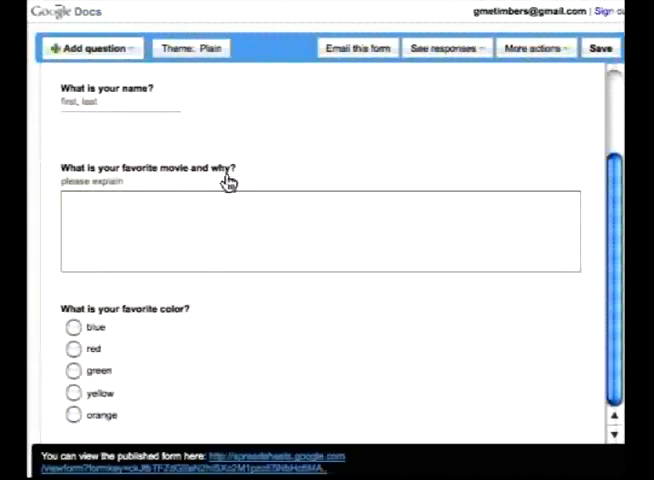
left_click(88, 48)
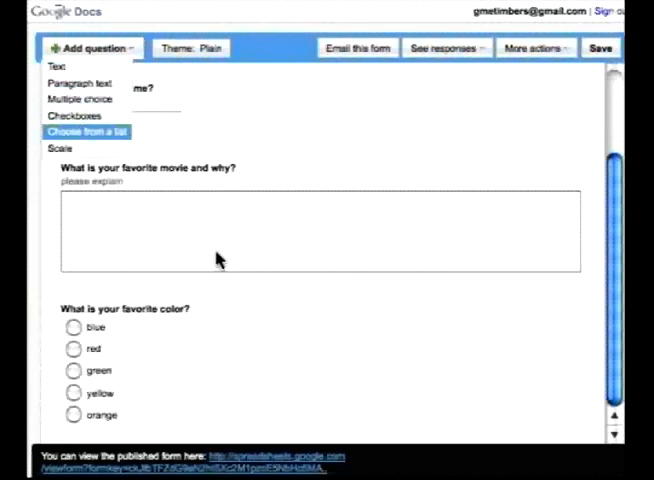
left_click(86, 132)
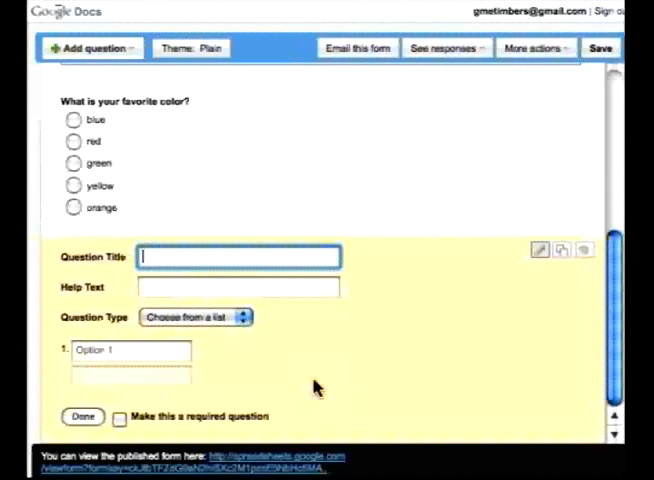
type("What is your")
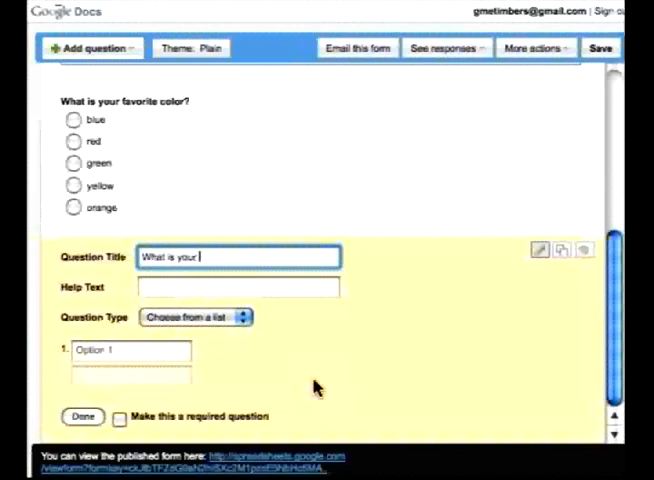
type("form of transp")
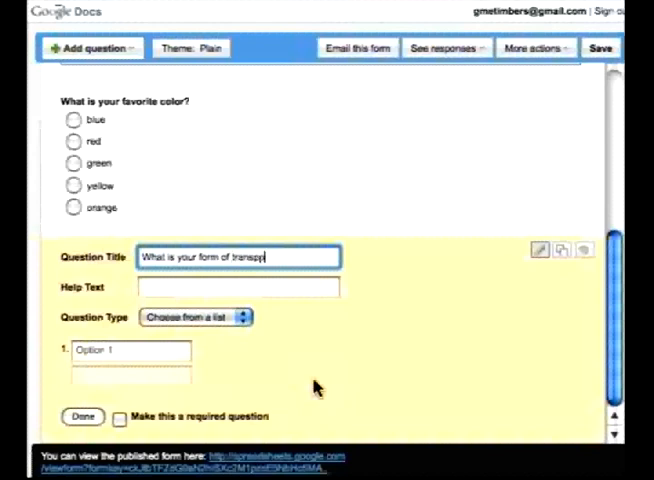
type("ortation?")
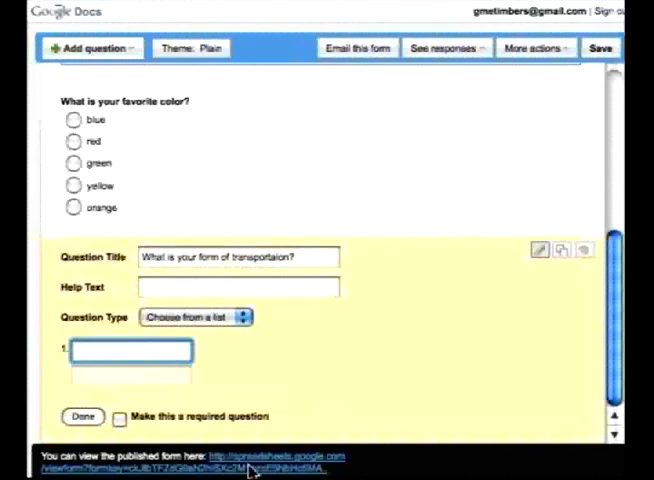
Give it the options car, bike, walk, public transport and help text about travelling to work or school.
type("car")
type("walk")
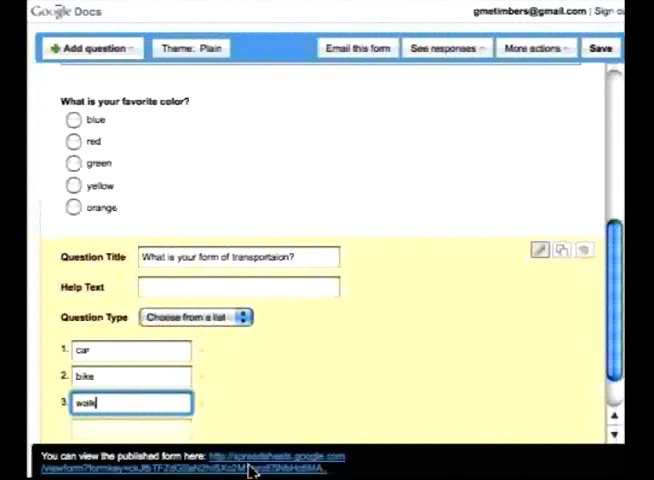
key("Return")
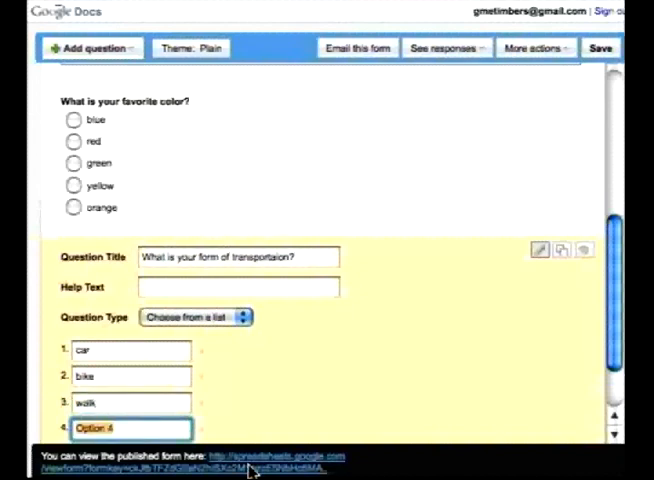
type("public ta")
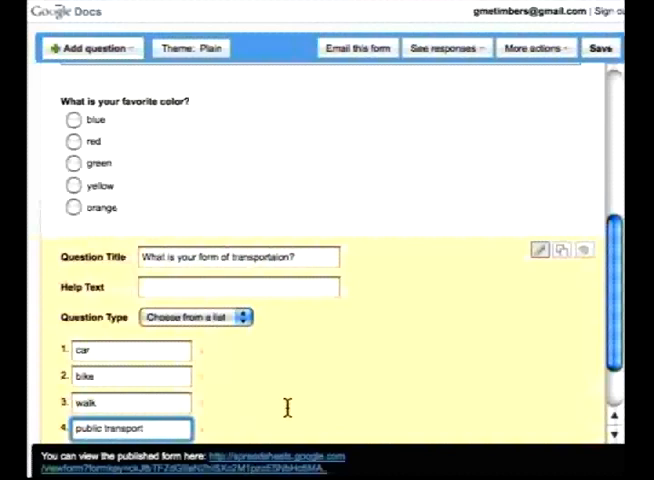
type("to ans")
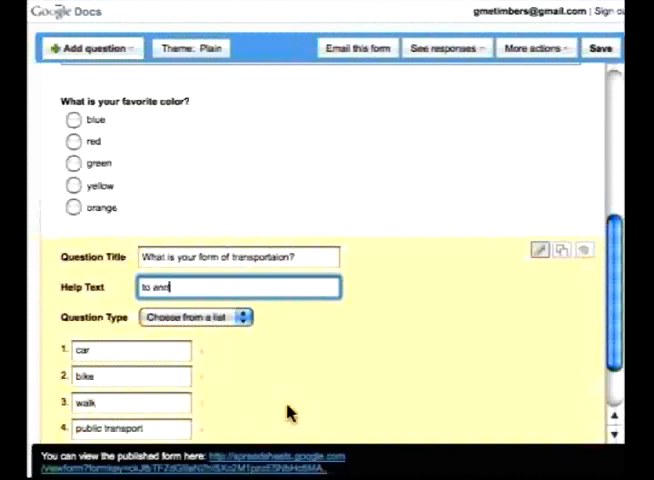
type("from wor")
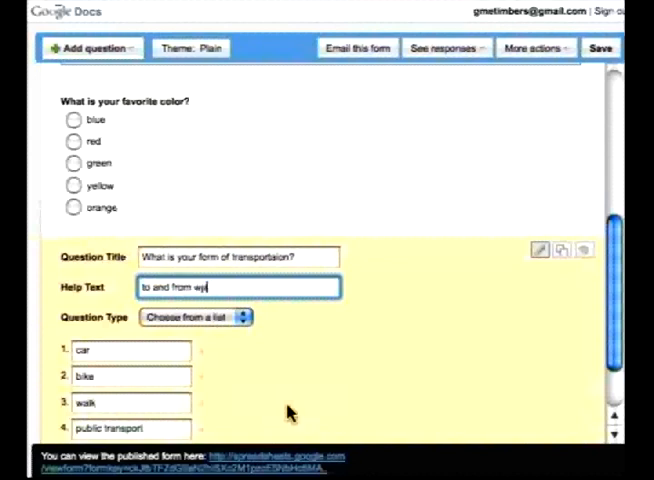
type("ork or school")
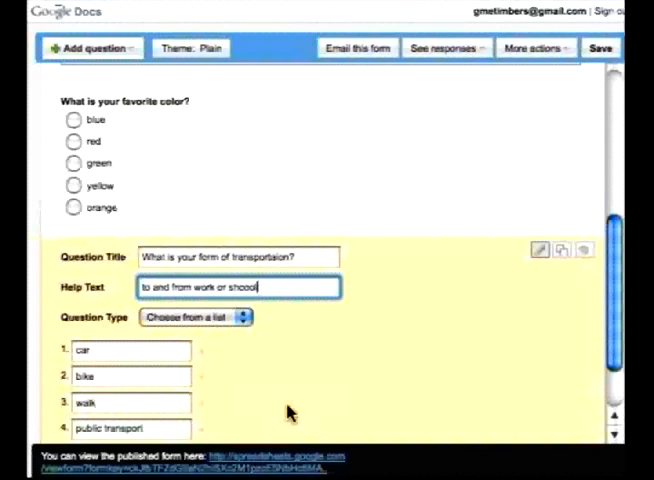
key("backspace")
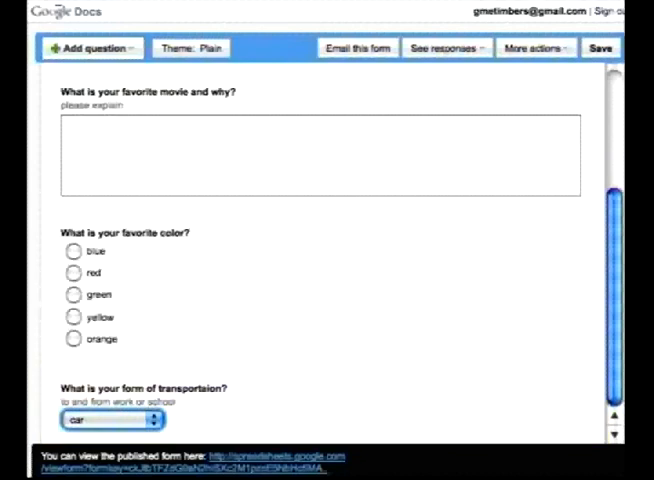
Dismiss the Email this form dialog and the saving error, then return to the Bake Sale Survey spreadsheet.
scroll("up", 3)
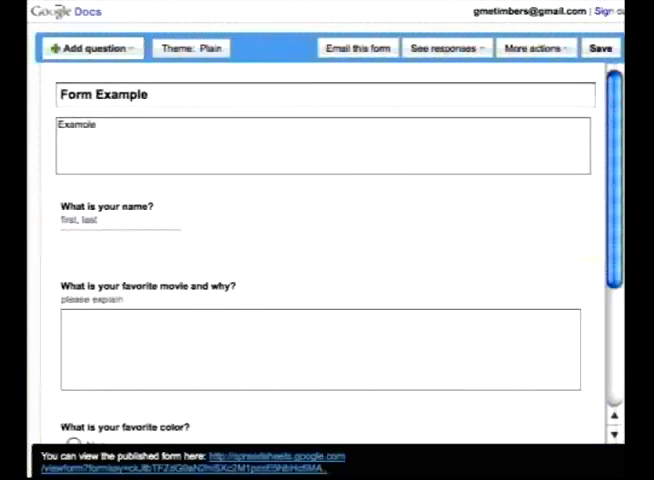
mouse_move(306, 186)
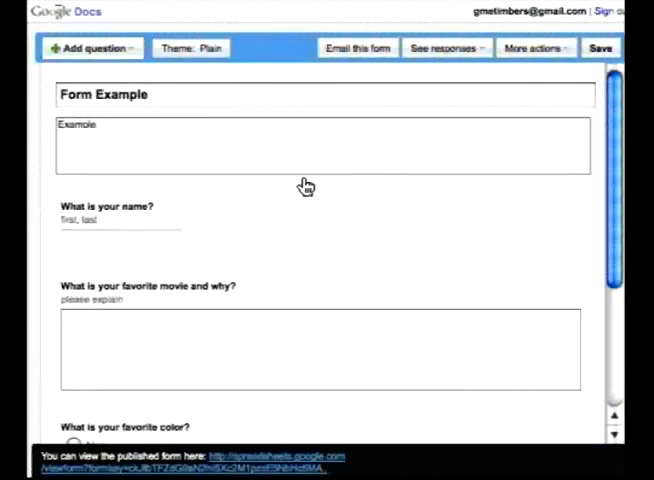
left_click(356, 48)
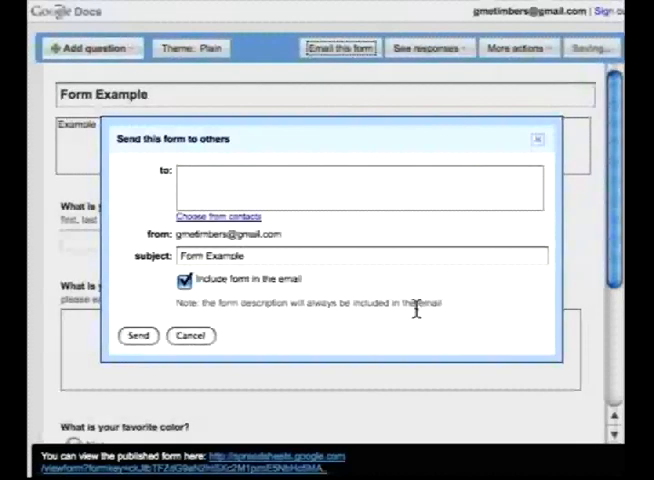
left_click(360, 188)
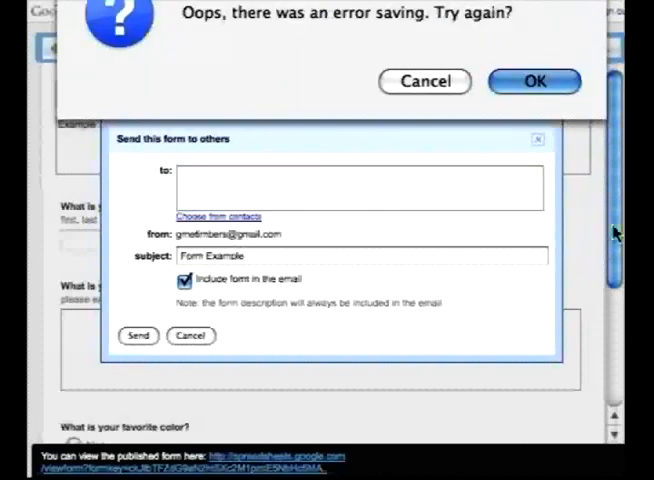
left_click(532, 80)
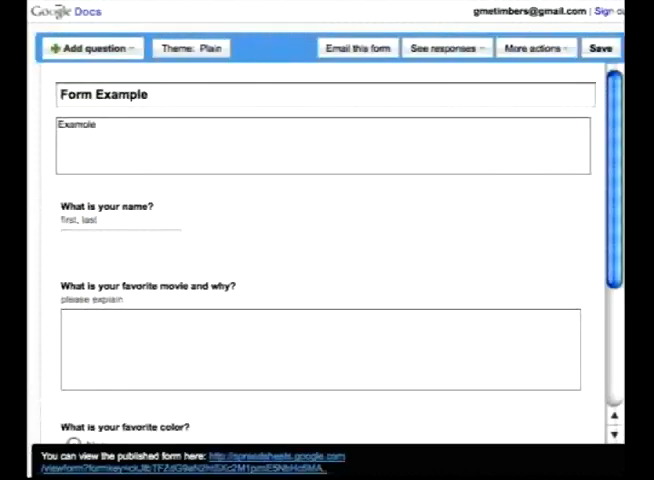
mouse_move(184, 76)
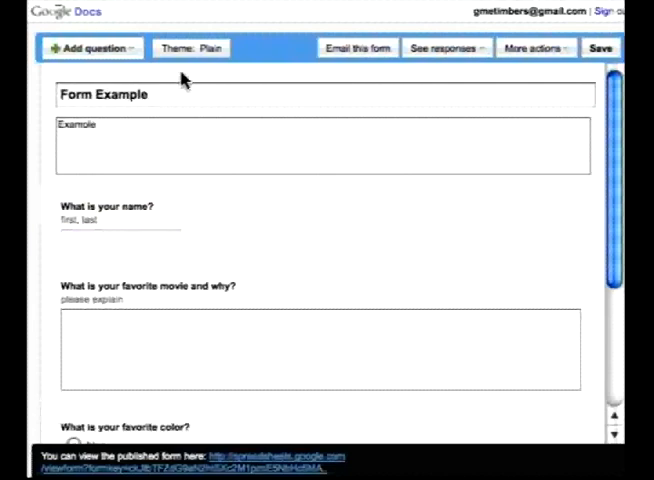
mouse_move(168, 72)
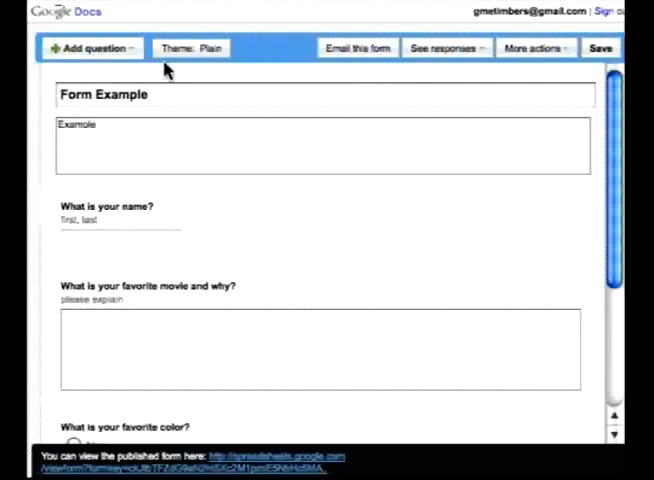
left_click(600, 48)
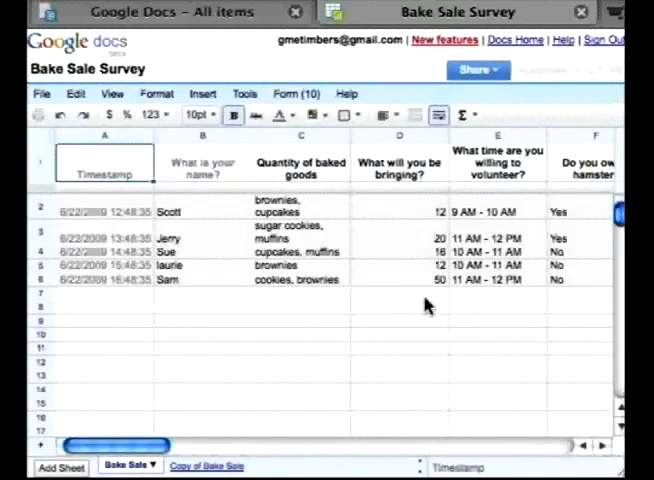
Bring up the Form menu on the Bake Sale Survey spreadsheet.
left_click(296, 92)
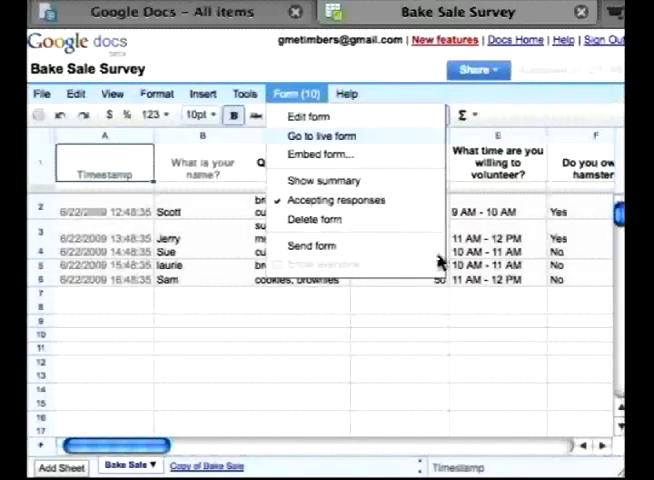
In the live form, enter the name Kate and check cookies and cupcakes.
left_click(320, 136)
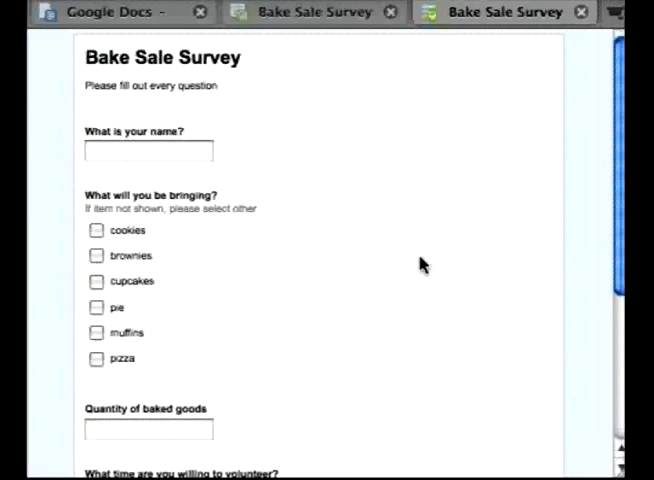
left_click(148, 150)
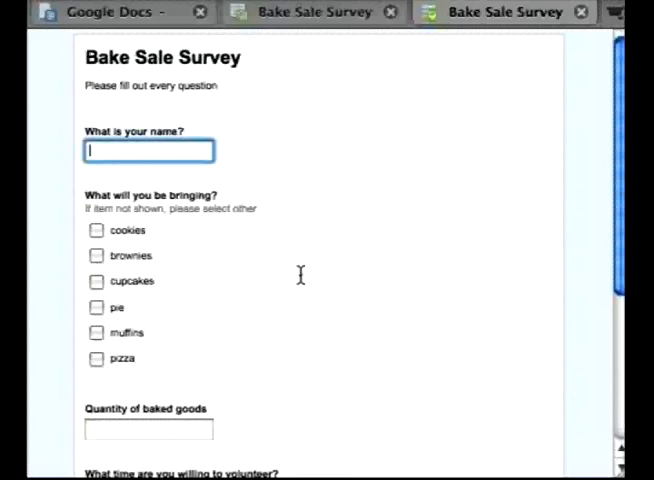
type("Kat")
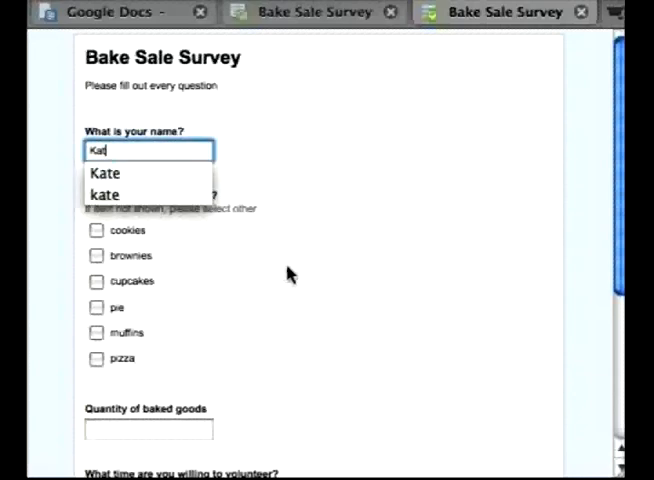
left_click(104, 172)
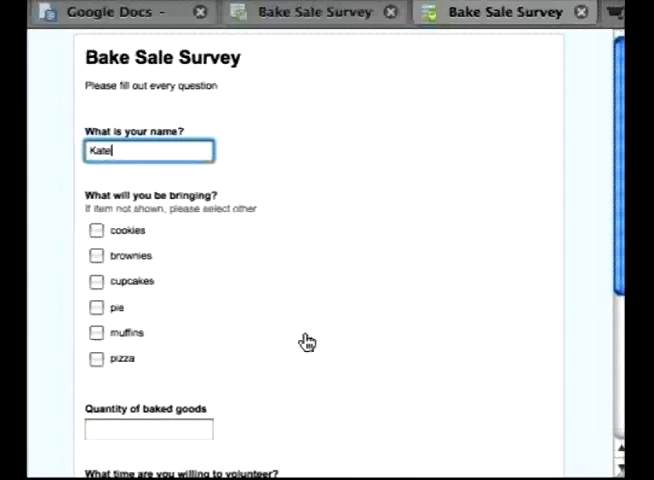
left_click(96, 200)
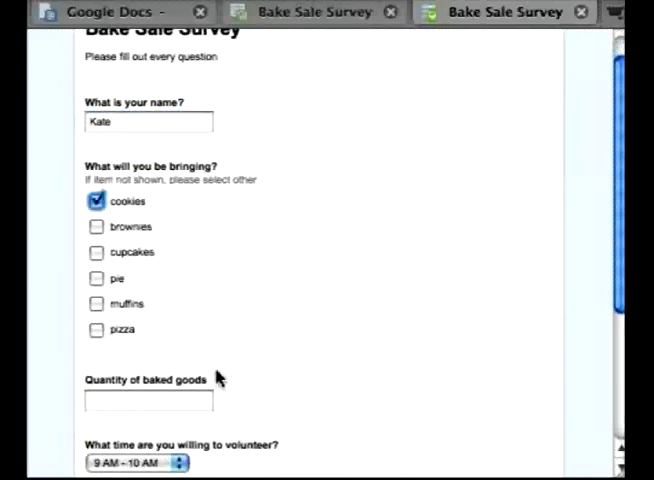
left_click(96, 252)
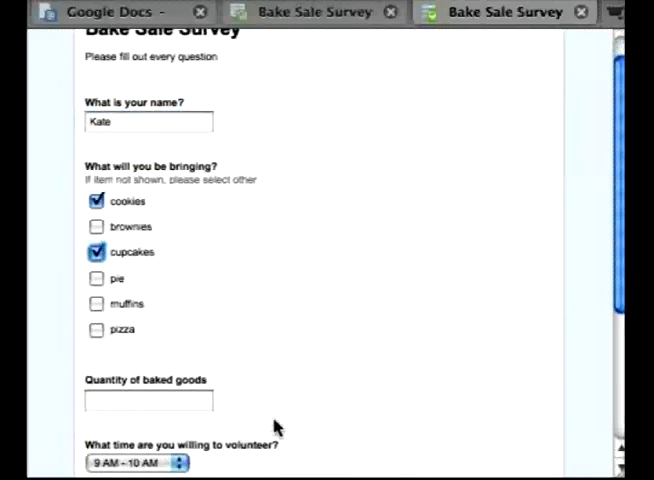
Enter 36, choose the 11 AM - 12 PM volunteer slot and submit the response.
scroll("down", 3)
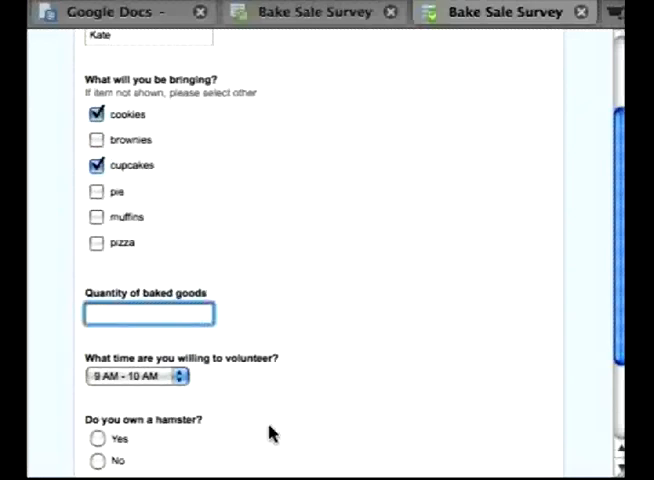
type("36")
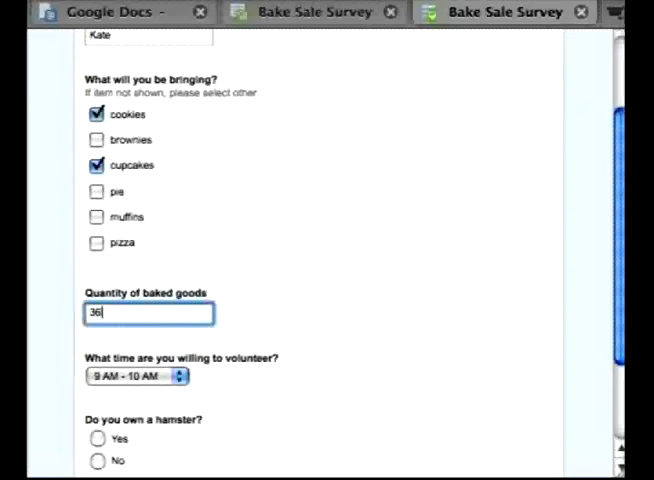
left_click(136, 376)
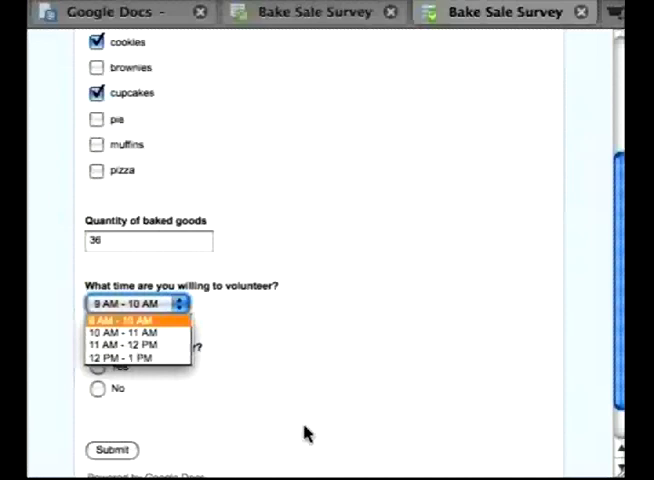
left_click(136, 344)
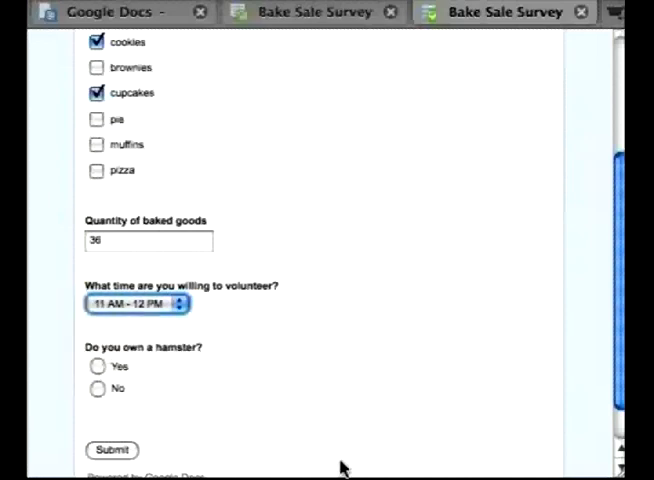
scroll("down", 3)
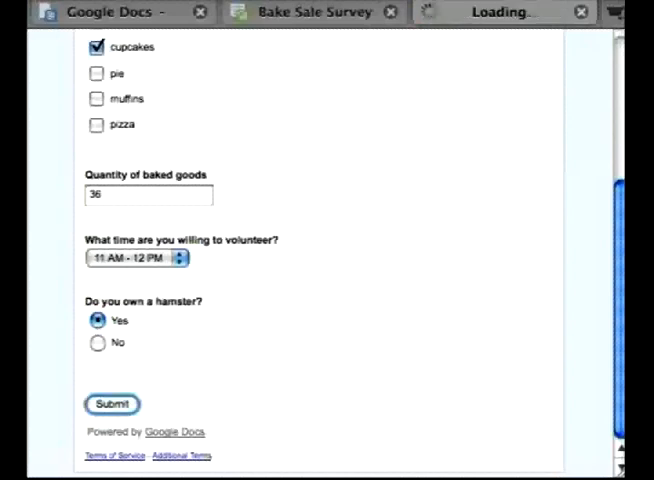
left_click(112, 404)
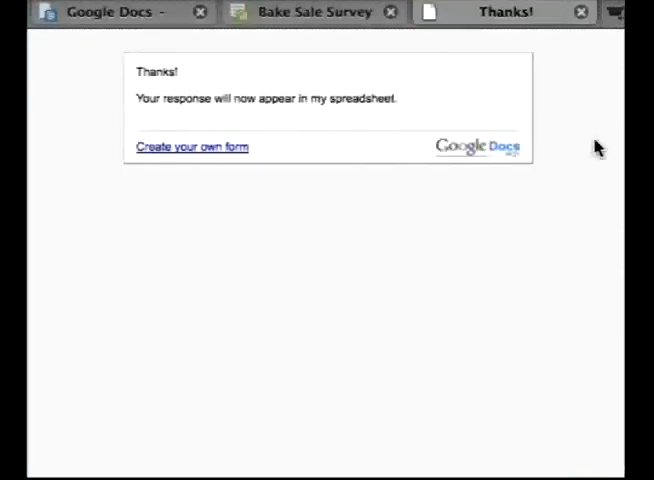
mouse_move(596, 148)
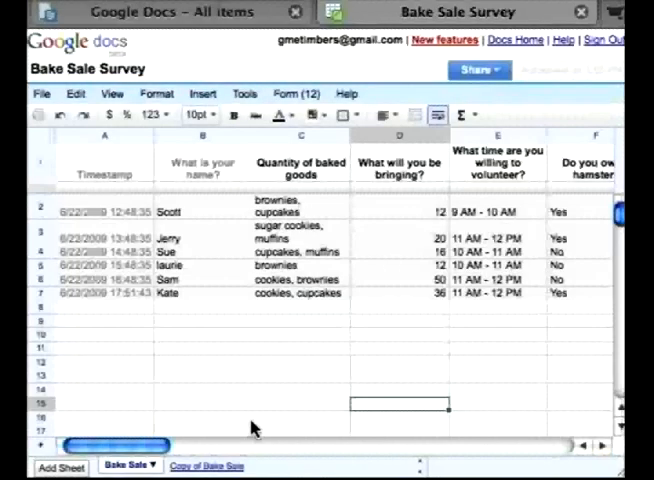
mouse_move(380, 442)
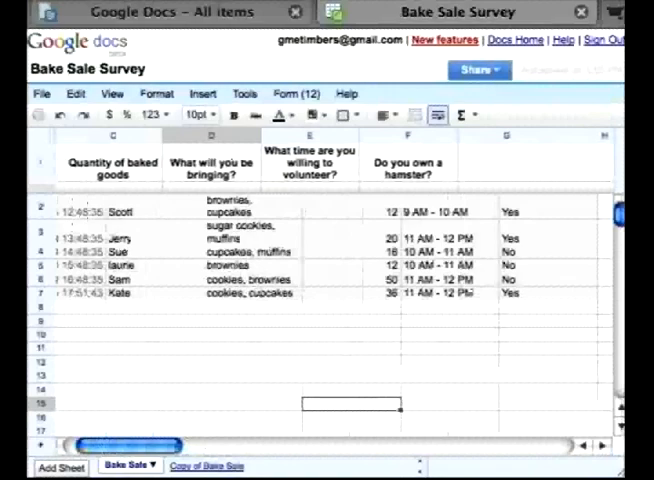
Check Kate's new row 7 in the spreadsheet and bring up the View menu.
scroll("left", 3)
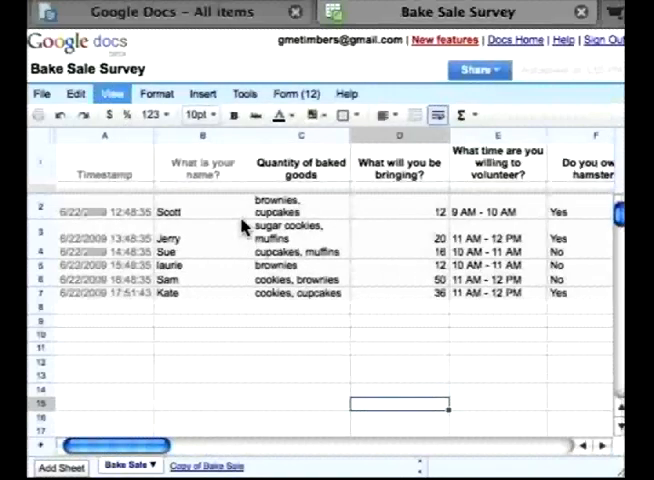
left_click(112, 92)
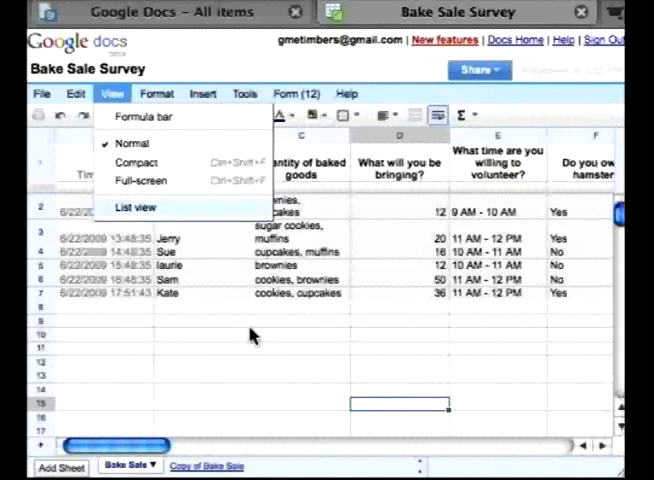
Switch the responses to list view and start editing Sue's row 3.
left_click(136, 208)
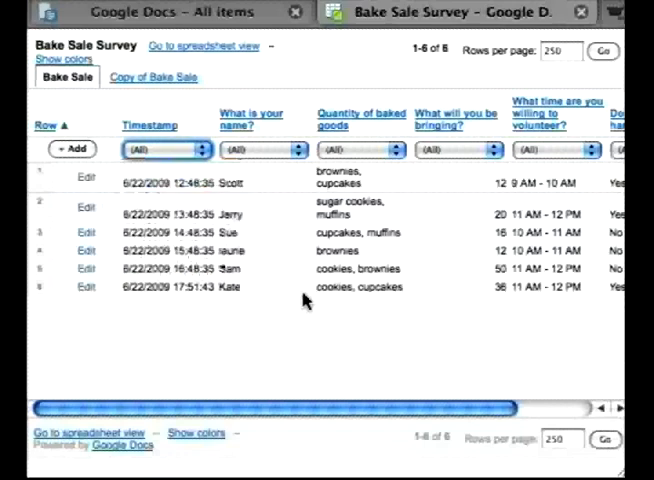
mouse_move(520, 290)
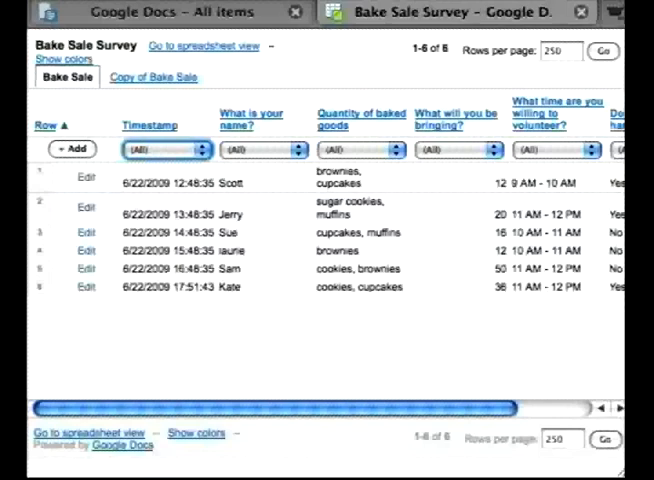
mouse_move(202, 362)
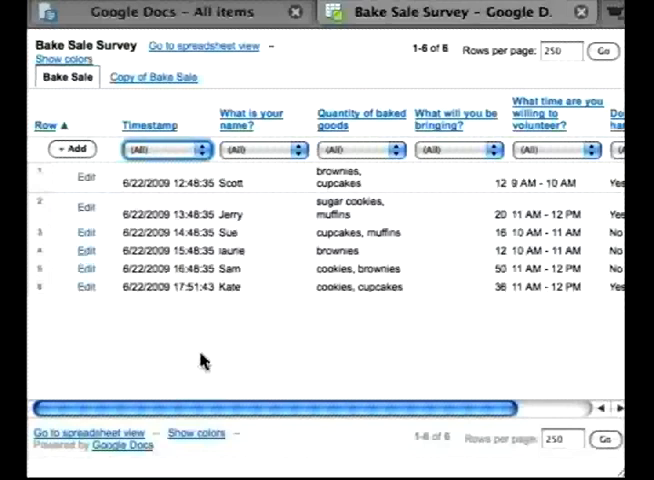
left_click(86, 232)
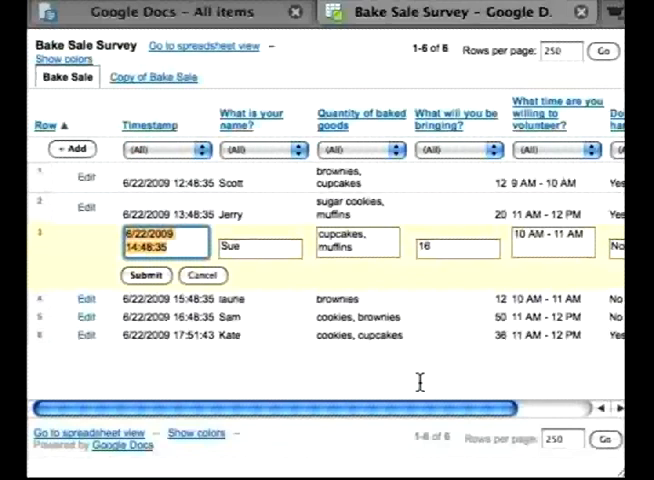
mouse_move(478, 374)
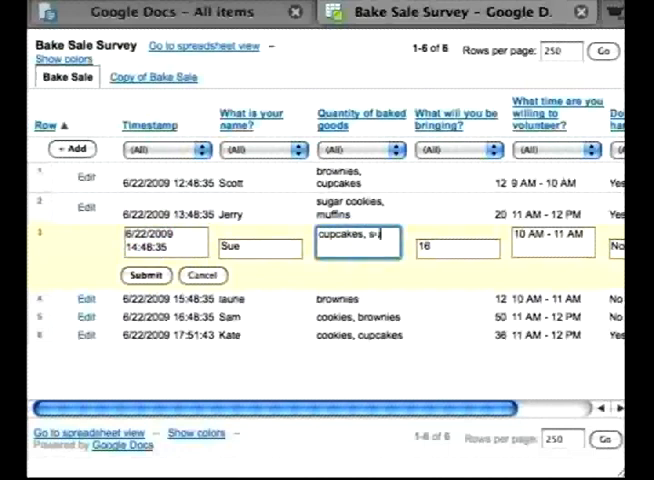
Append 'sugar cookies' to Sue's baked goods field.
type("sugar cookies")
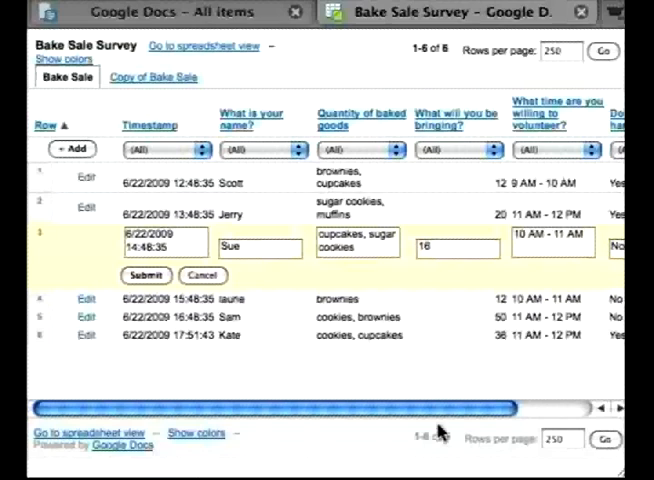
mouse_move(440, 432)
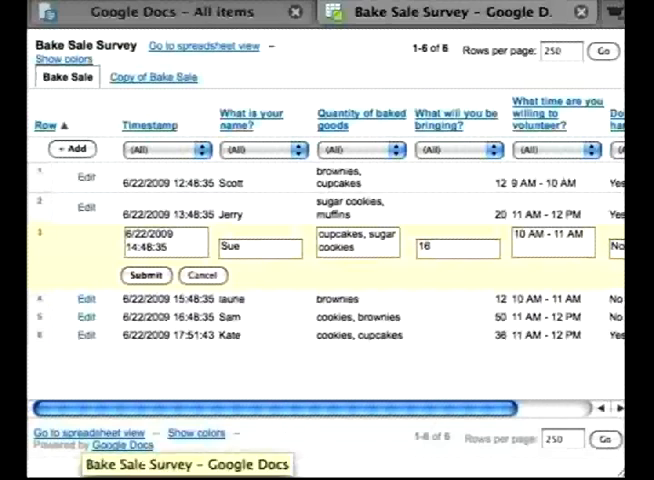